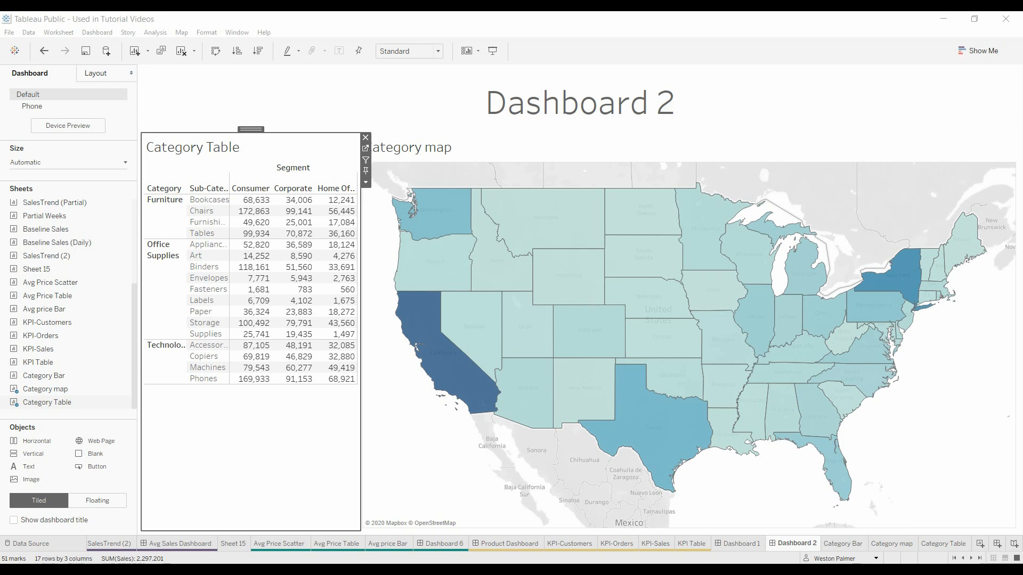
# - Uncheck Furniture in Dashboard 1's Category filter, view Dashboard 2, then open Category Bar
pyautogui.click(738, 543)
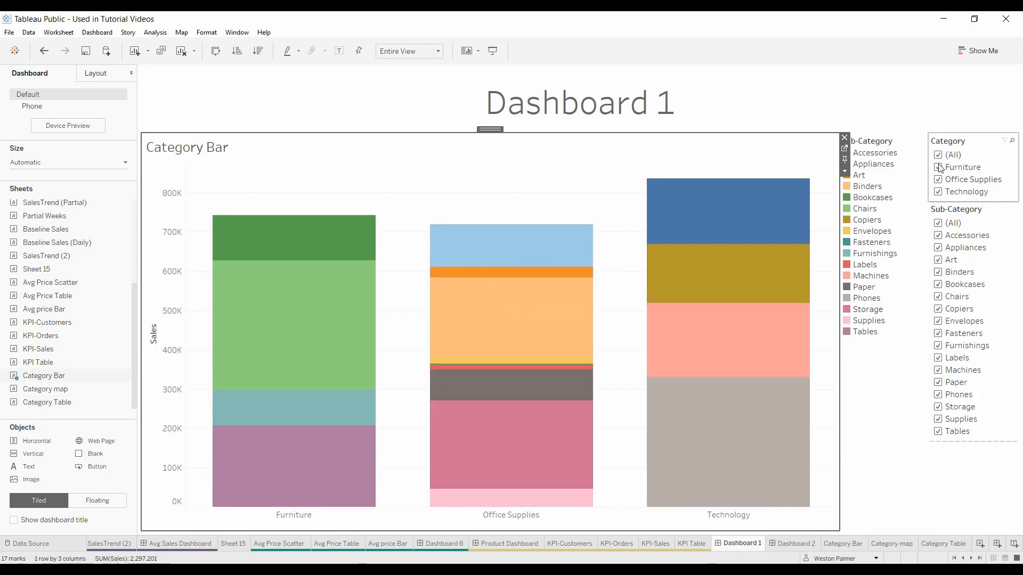
pyautogui.click(938, 166)
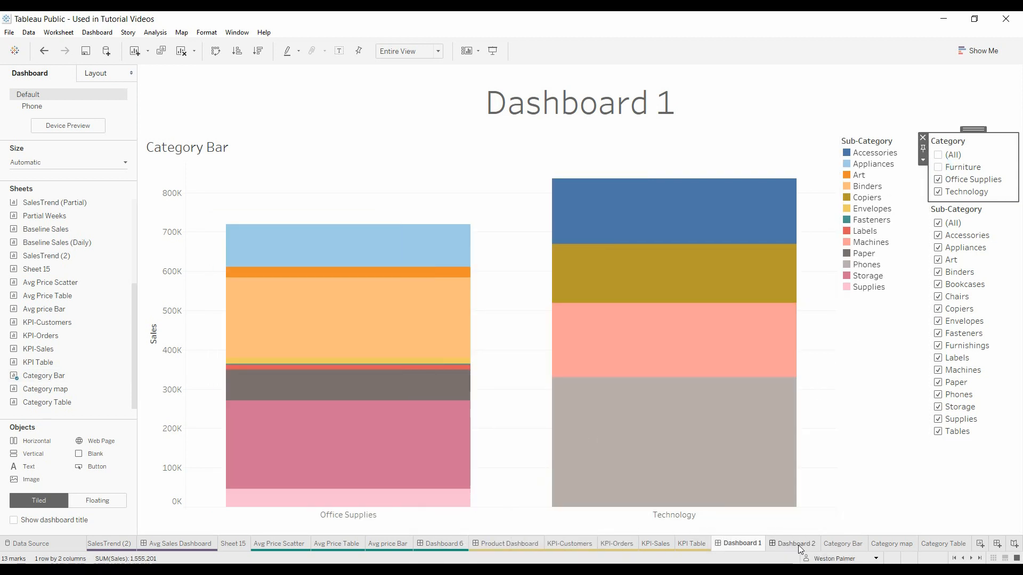
pyautogui.click(796, 544)
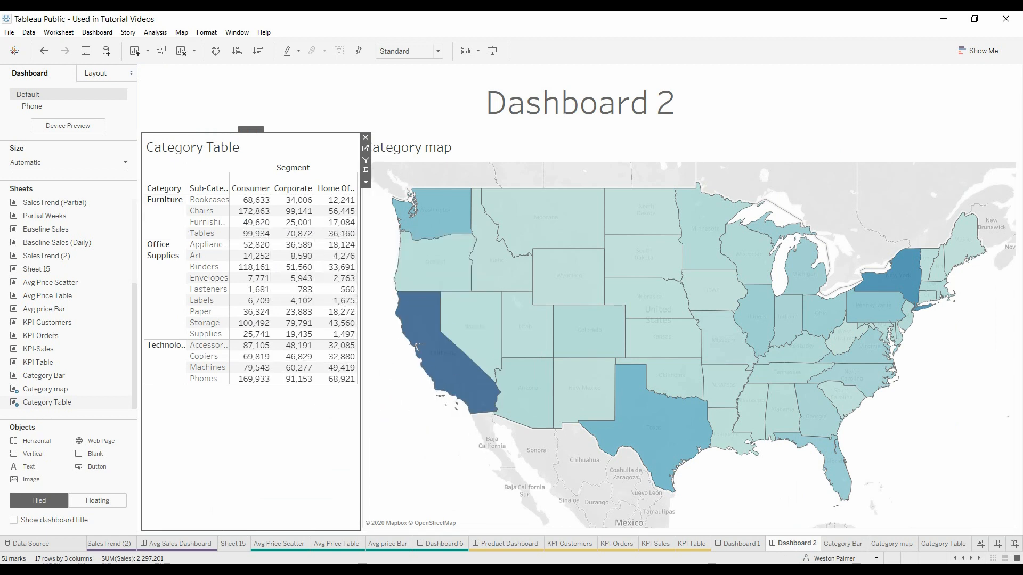
pyautogui.click(842, 544)
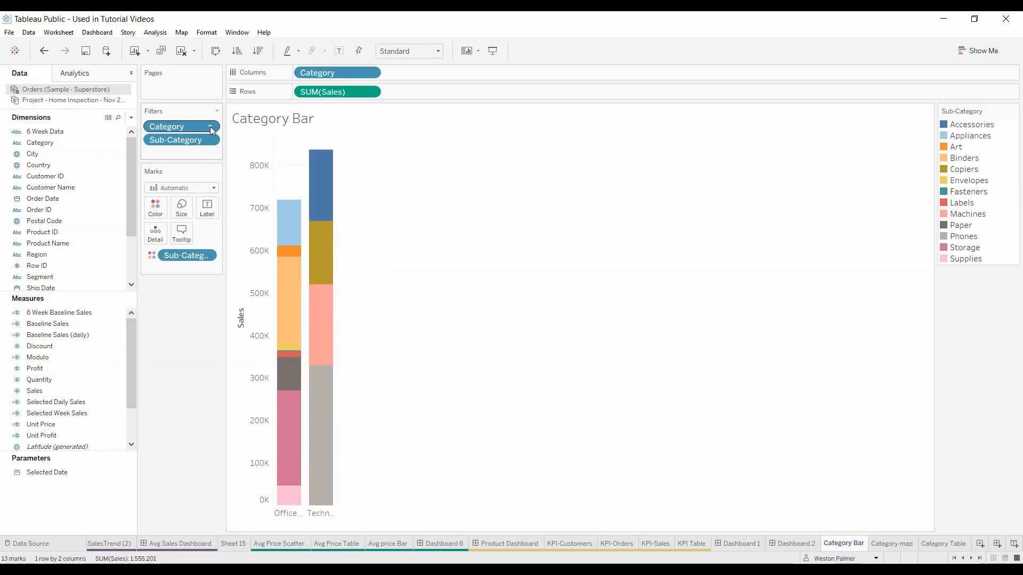
# - Apply the Category filter to Selected Worksheets: Category map and Category Table
pyautogui.click(210, 126)
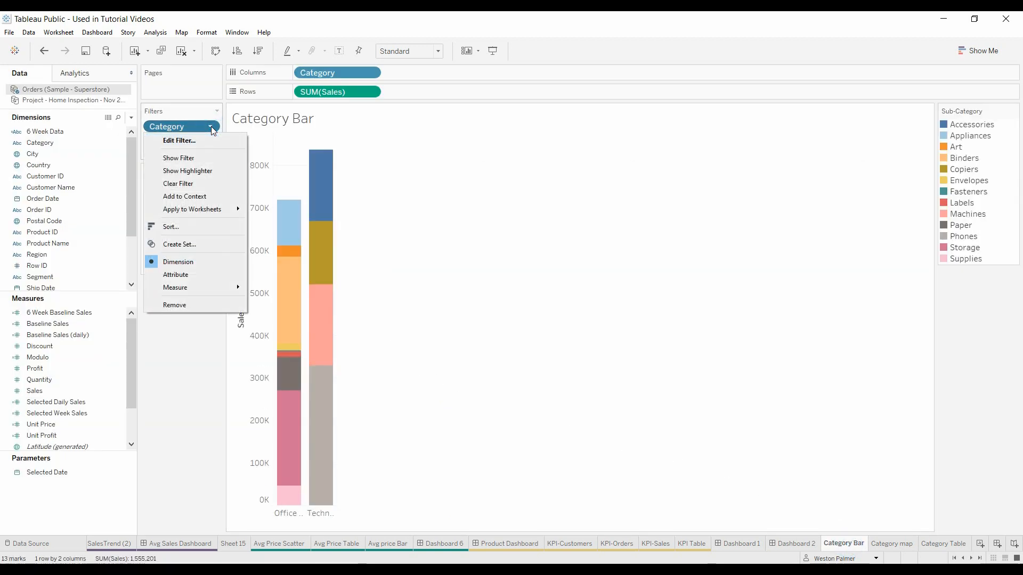
pyautogui.moveTo(192, 209)
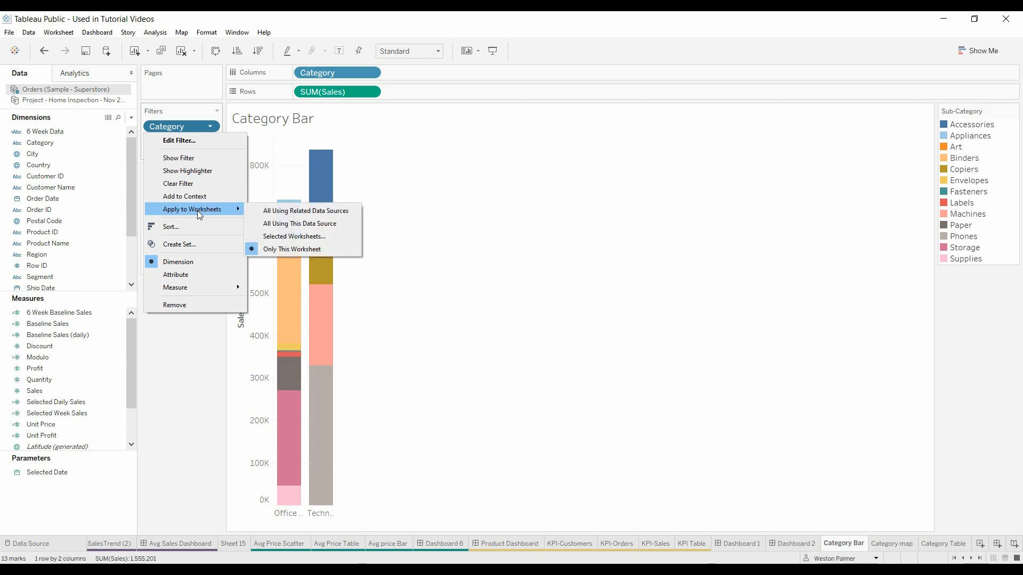
pyautogui.moveTo(319, 236)
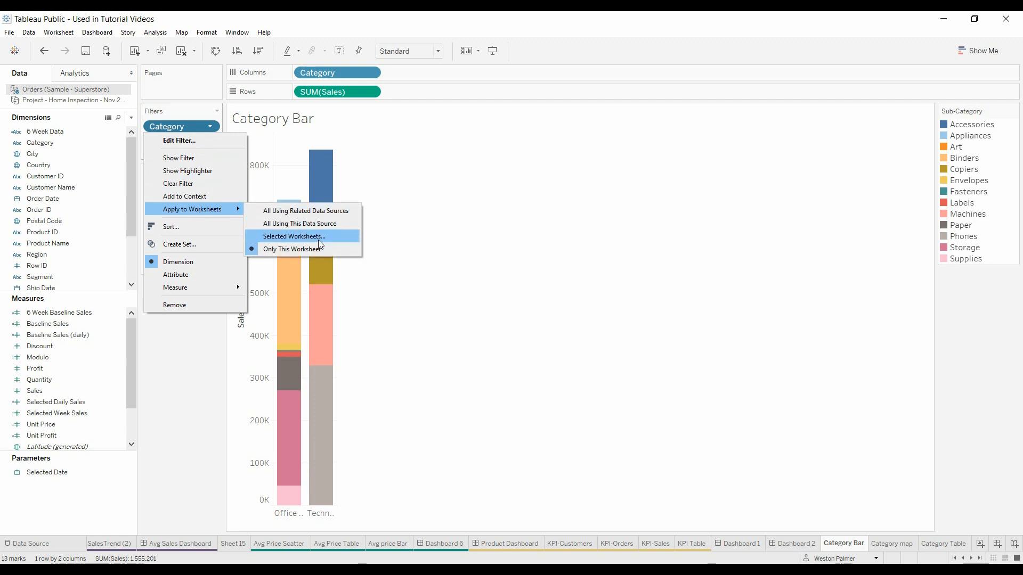
pyautogui.click(294, 236)
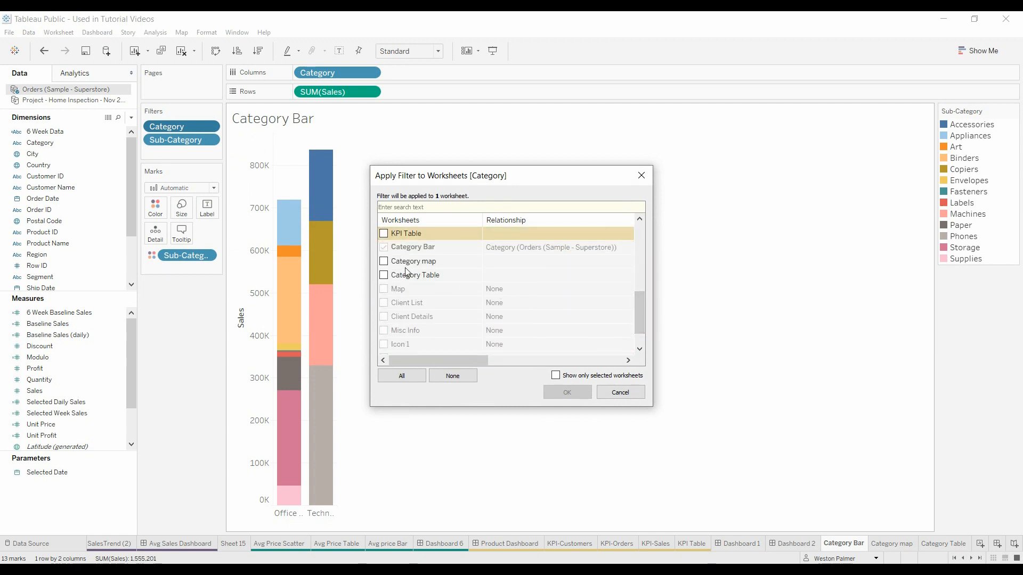
pyautogui.click(383, 261)
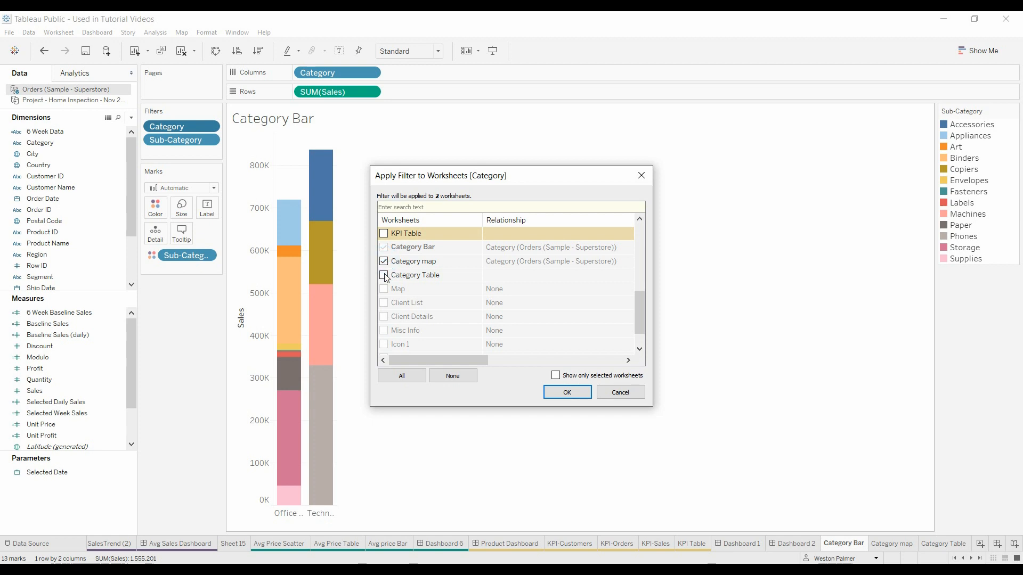
pyautogui.click(383, 275)
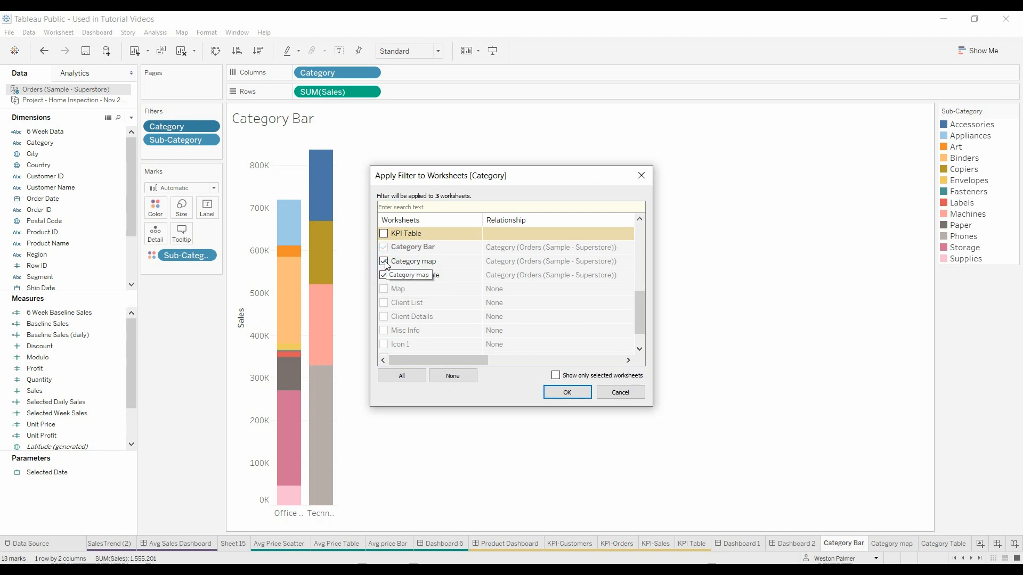
pyautogui.click(384, 275)
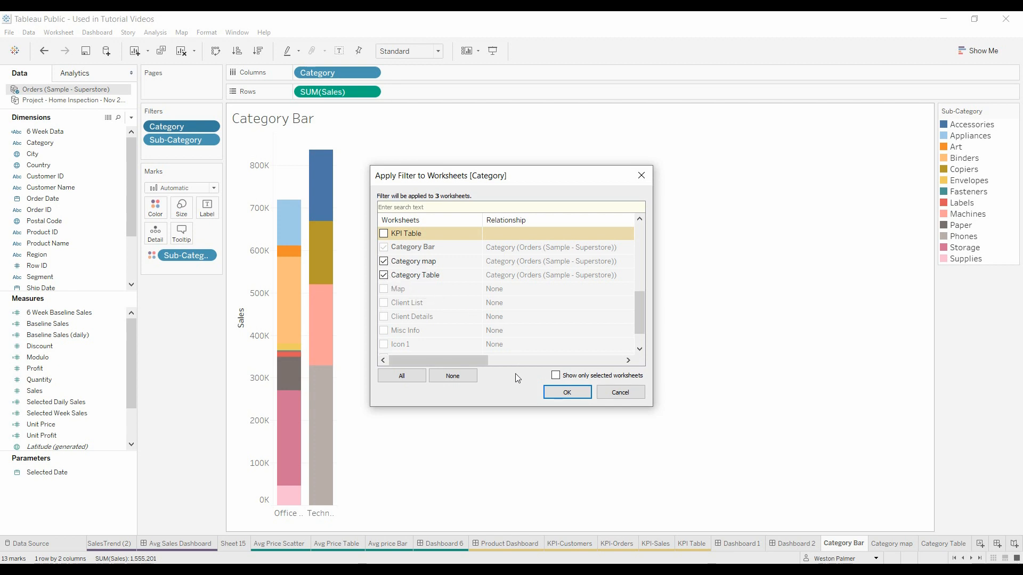
pyautogui.click(565, 392)
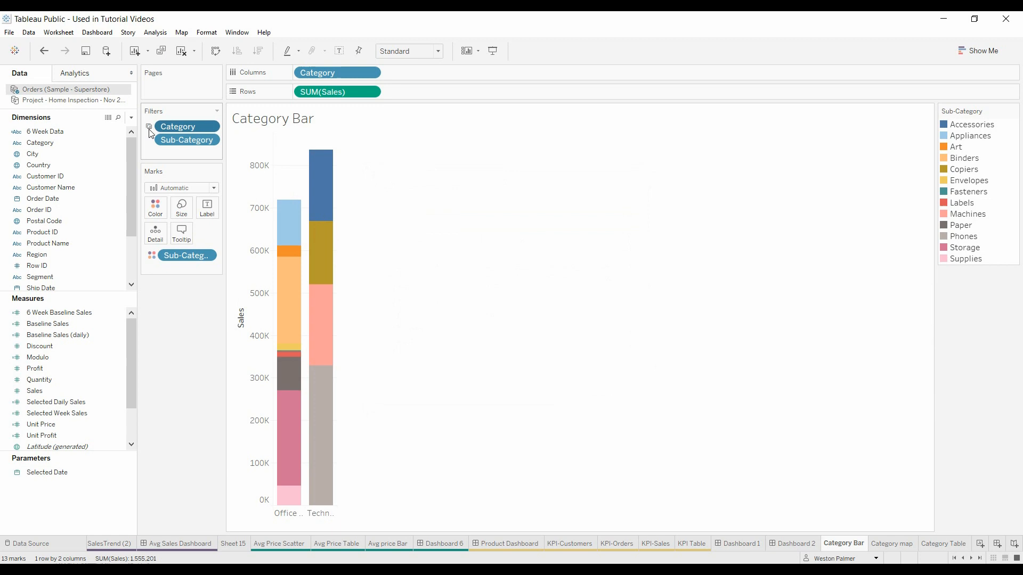
pyautogui.moveTo(149, 127)
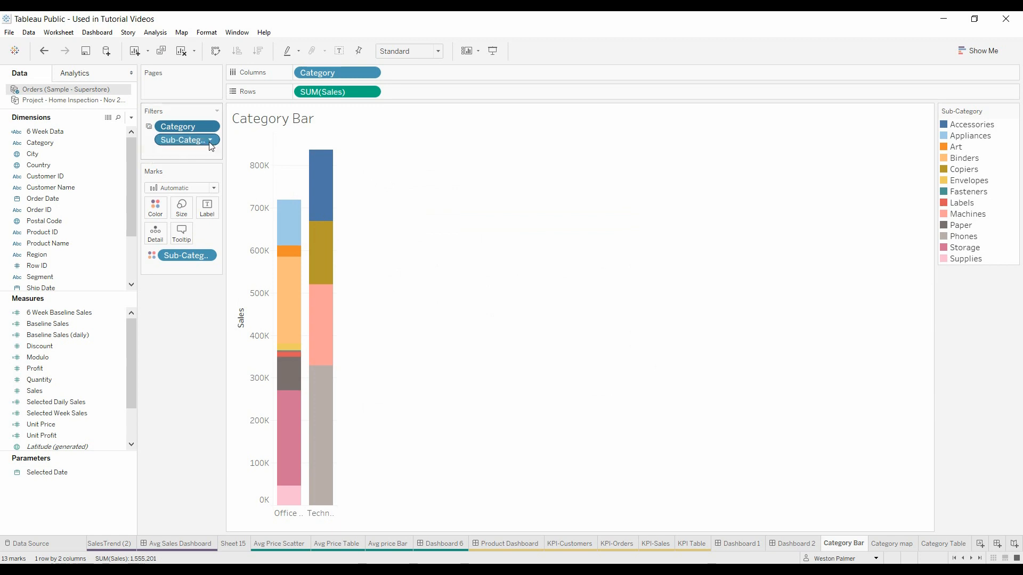
# - Apply the Sub-Category filter to Category map and Category Table, then view Category map
pyautogui.click(210, 140)
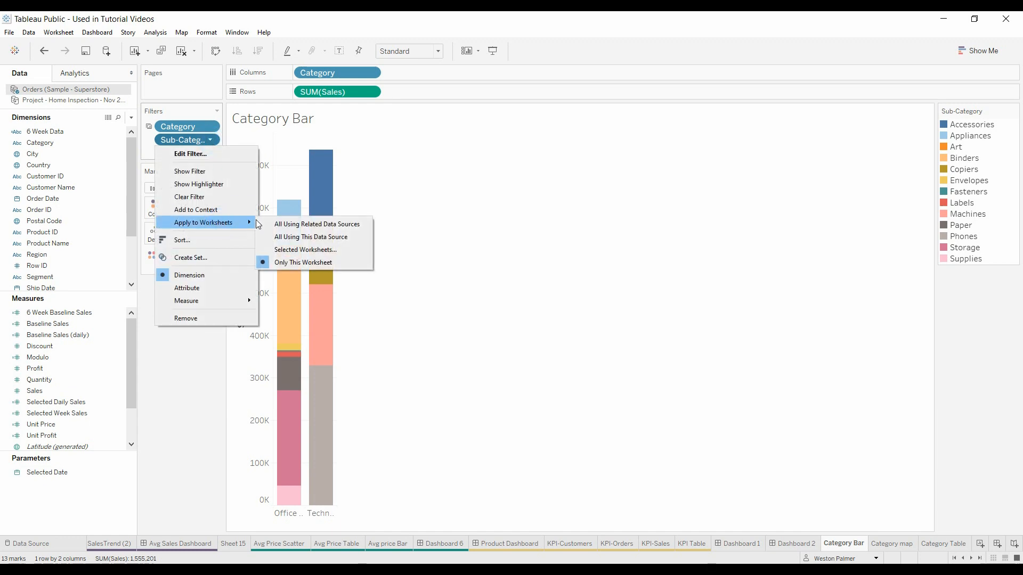
pyautogui.click(305, 250)
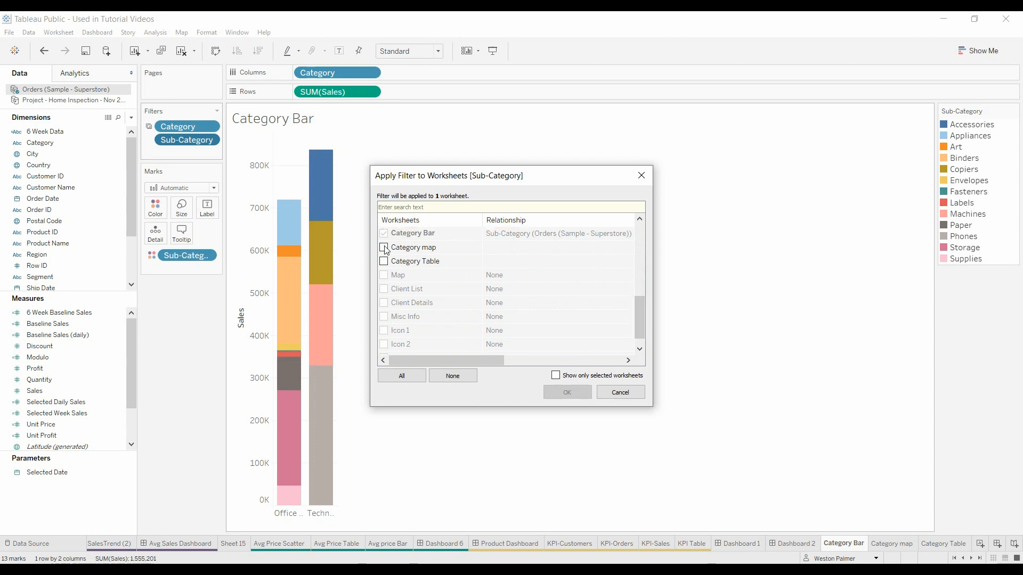
pyautogui.click(384, 248)
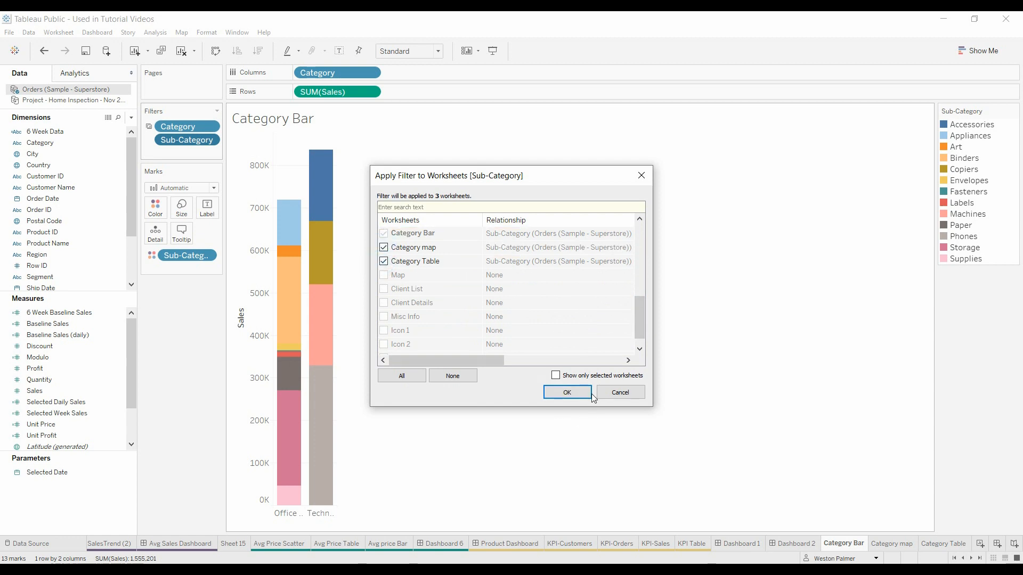
pyautogui.click(566, 392)
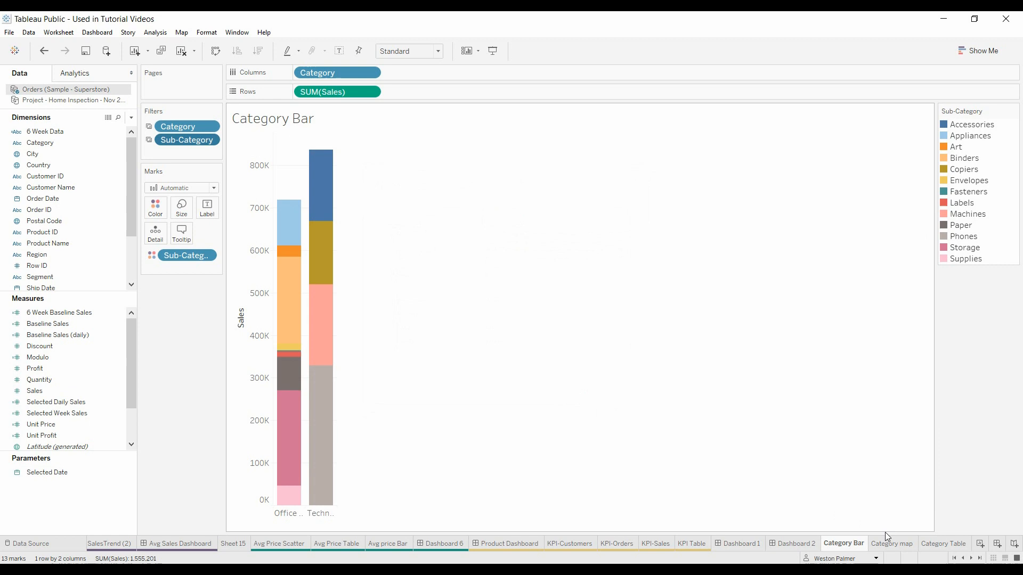
pyautogui.click(892, 543)
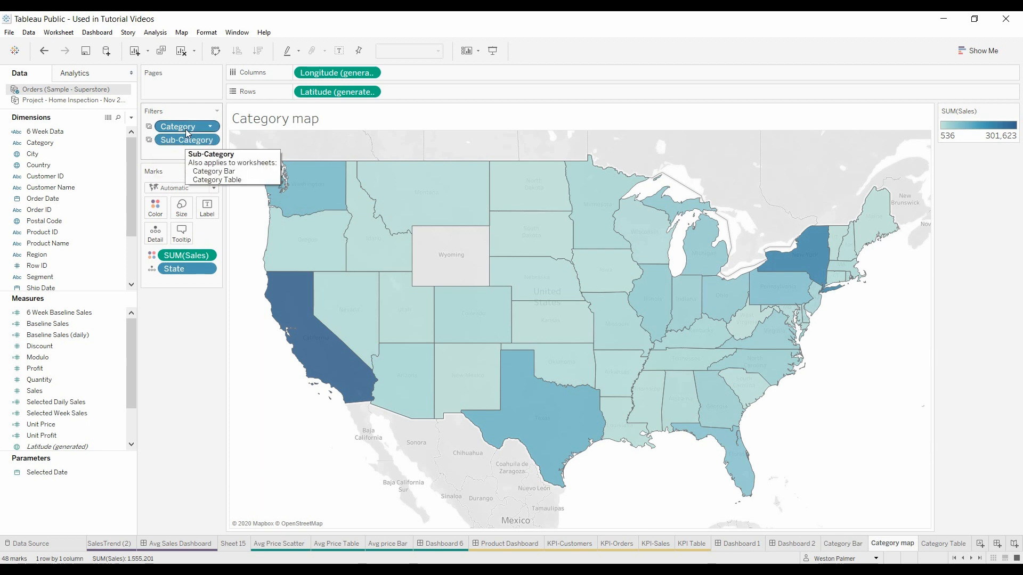
pyautogui.moveTo(772, 535)
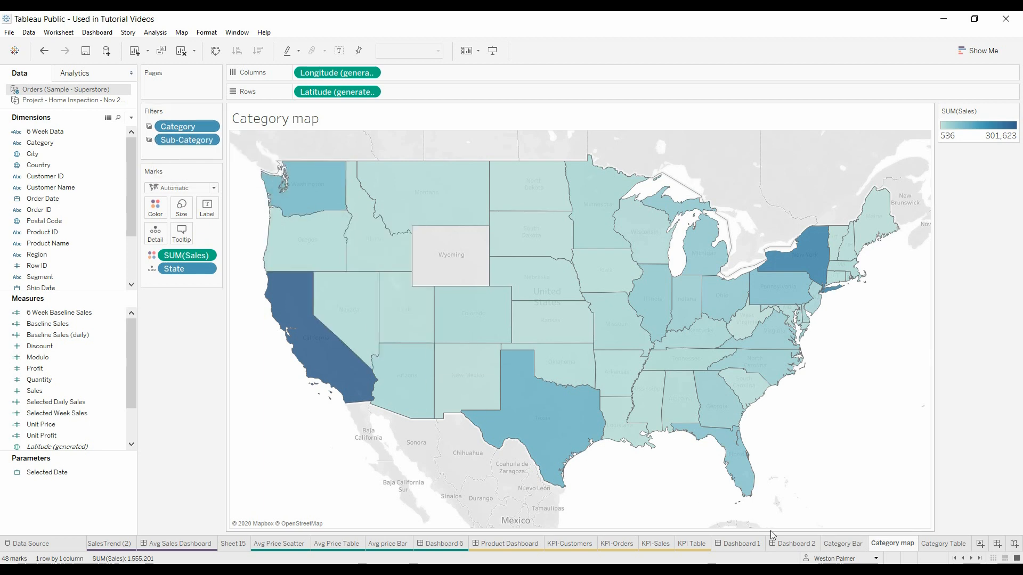
# - Review Dashboard 1's Category filter, then view Dashboard 2's Category Table without Furniture
pyautogui.click(738, 544)
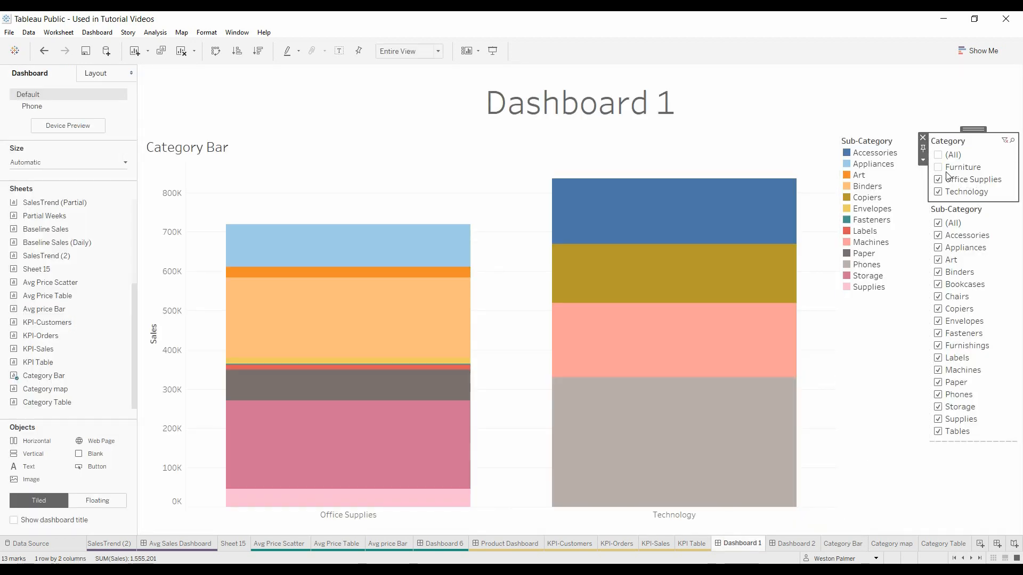
pyautogui.click(938, 166)
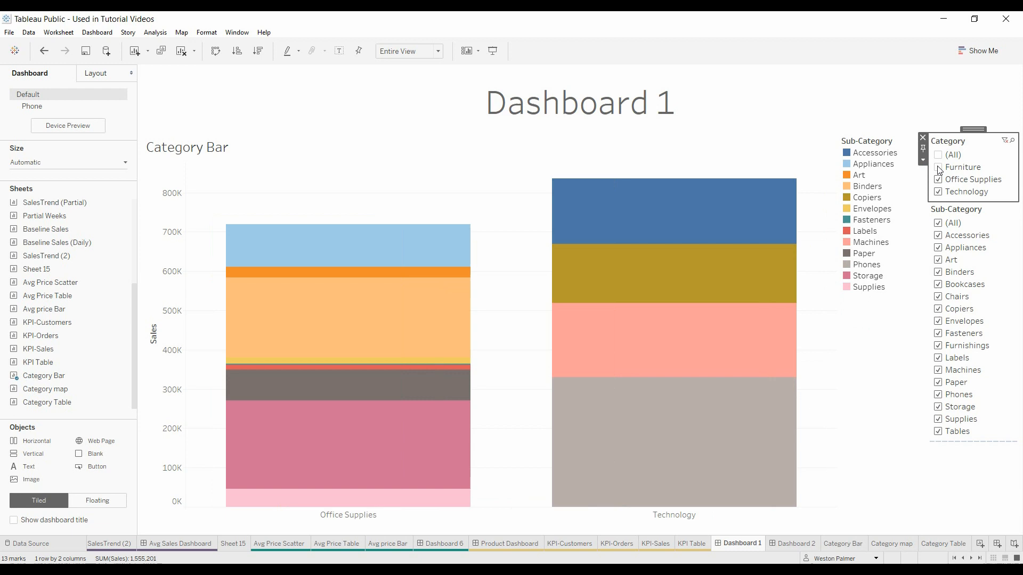
pyautogui.click(938, 179)
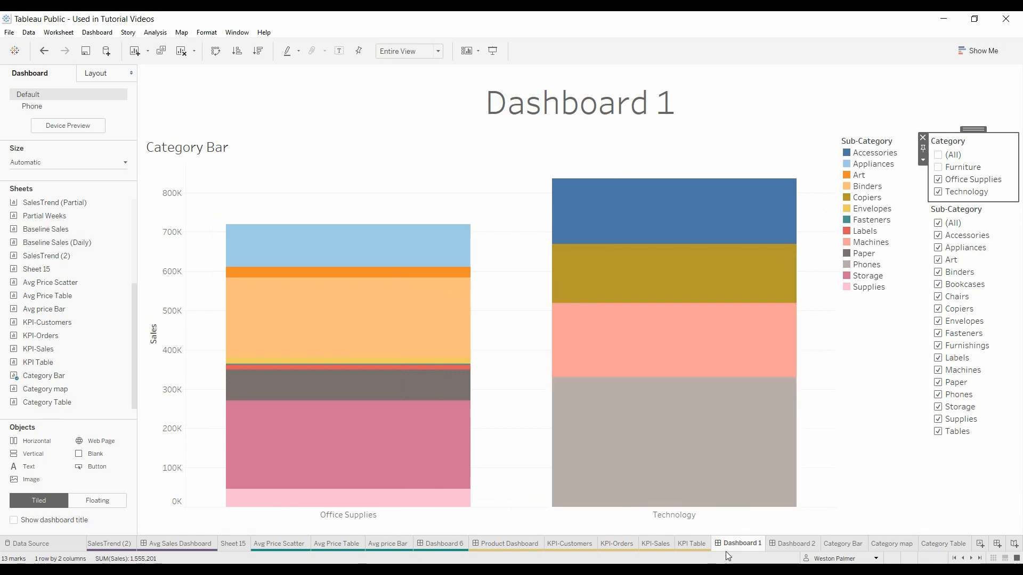
pyautogui.click(793, 542)
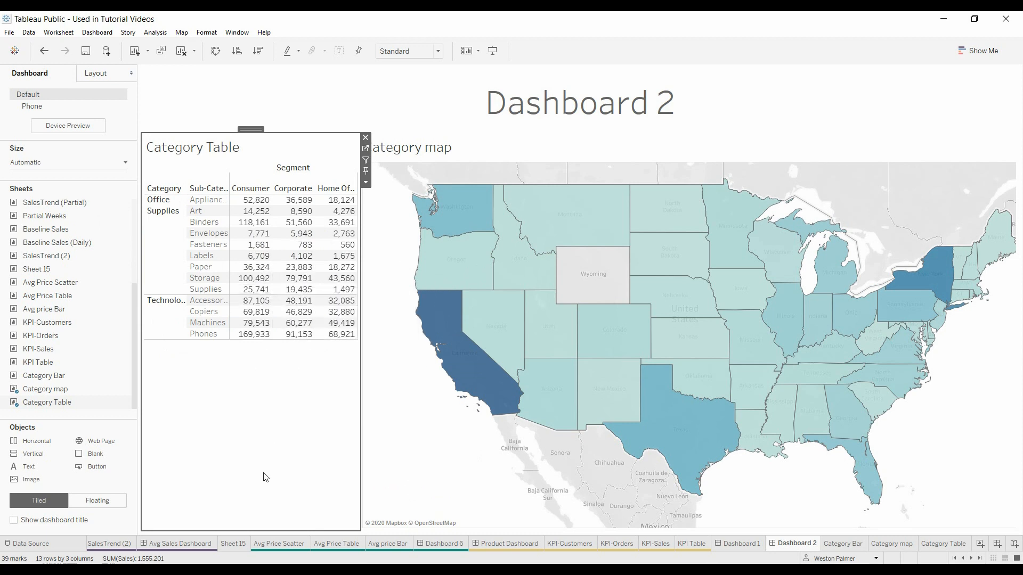
pyautogui.moveTo(259, 503)
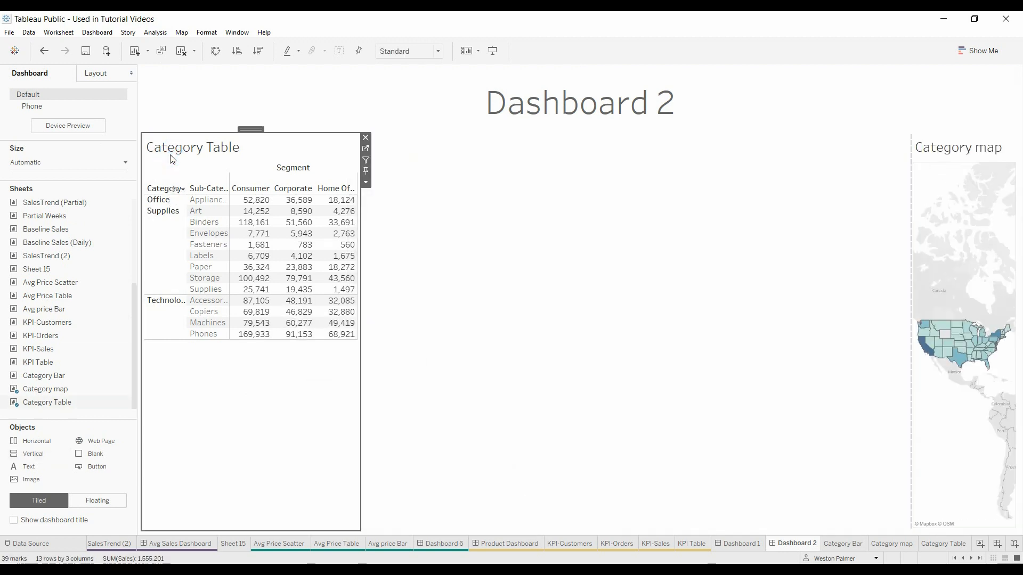
# - Show the Category and Sub-Category filters on Dashboard 2 through the Analysis menu
pyautogui.click(154, 32)
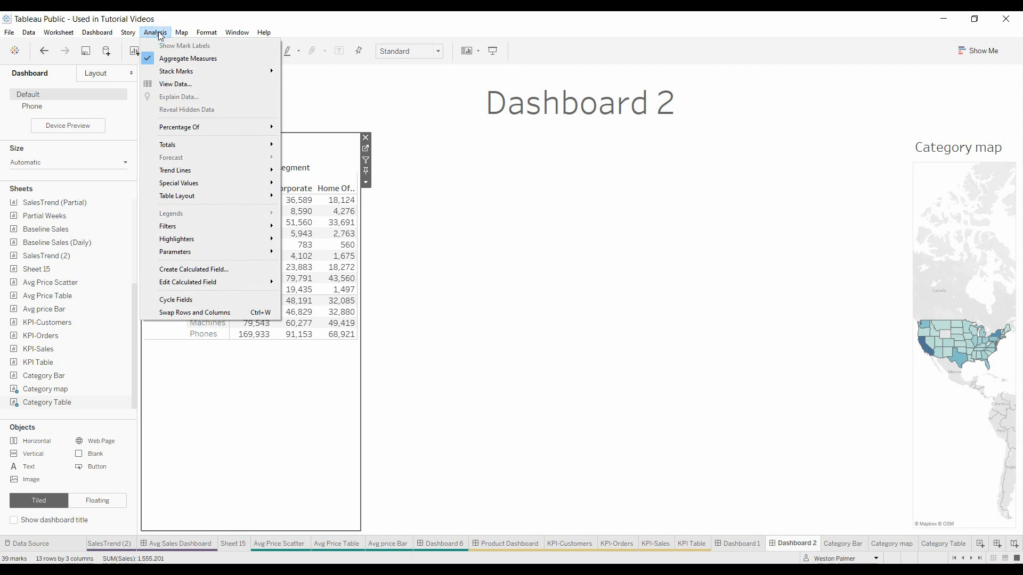
pyautogui.moveTo(167, 226)
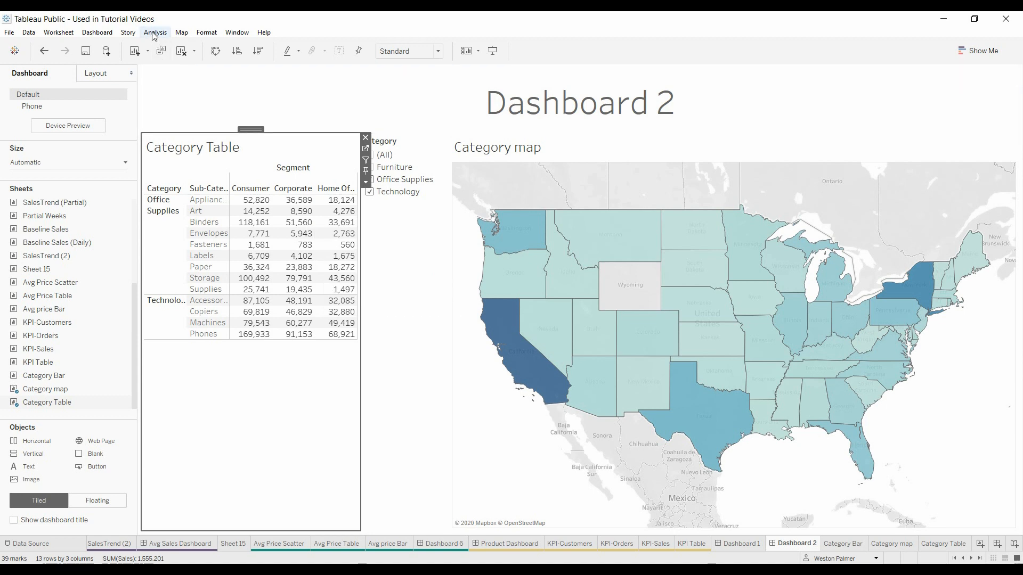
pyautogui.click(155, 32)
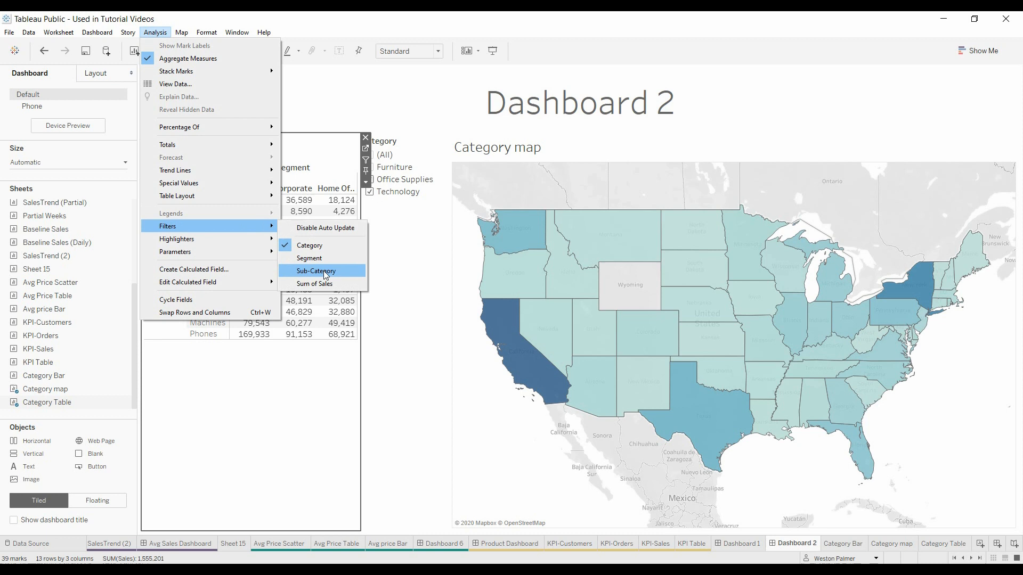
pyautogui.click(316, 271)
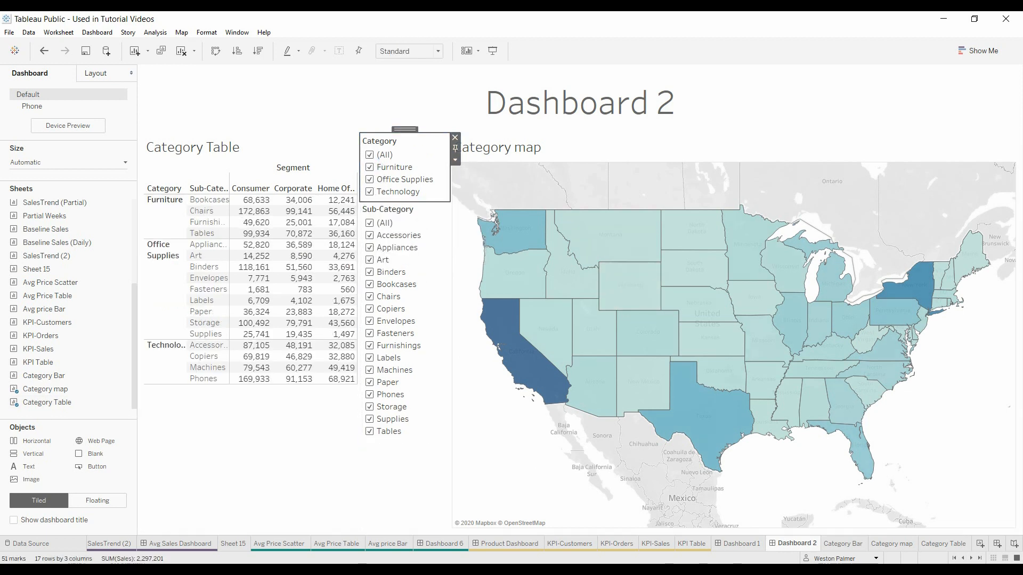
# - Exclude Bookcases on Dashboard 1, re-include it on Dashboard 2, and return to Dashboard 1
pyautogui.click(741, 543)
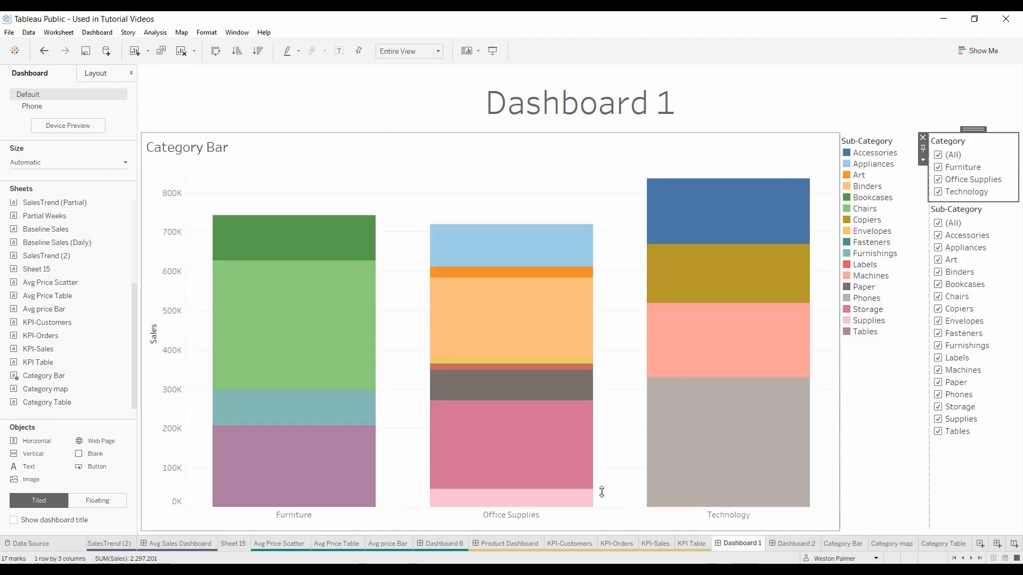
pyautogui.moveTo(726, 514)
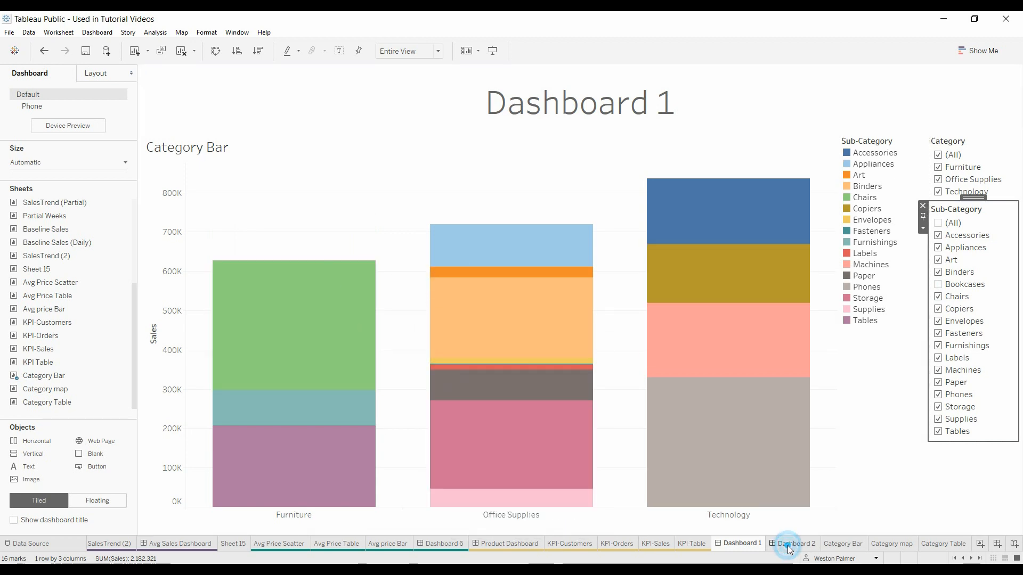
pyautogui.click(795, 543)
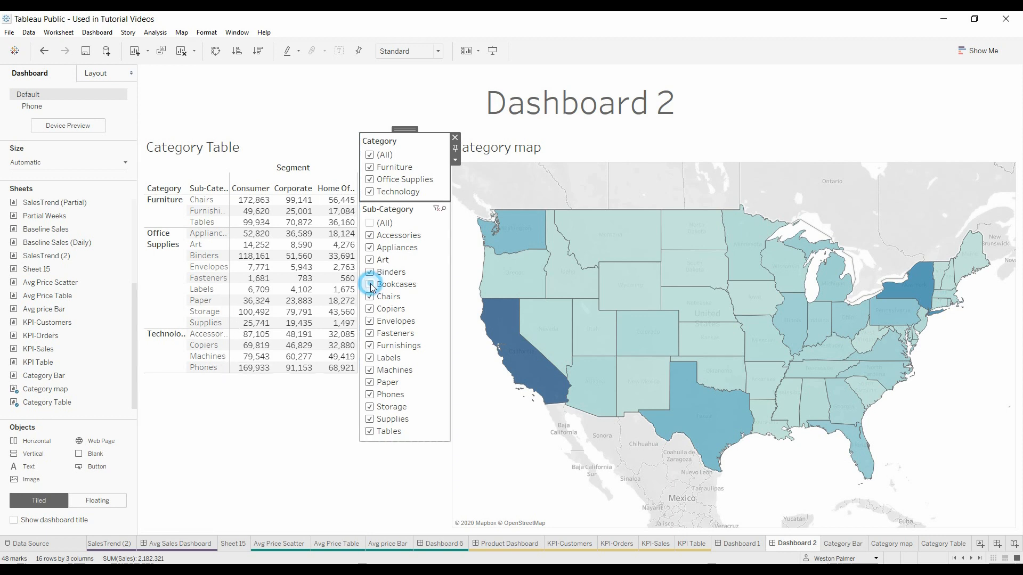
pyautogui.click(369, 284)
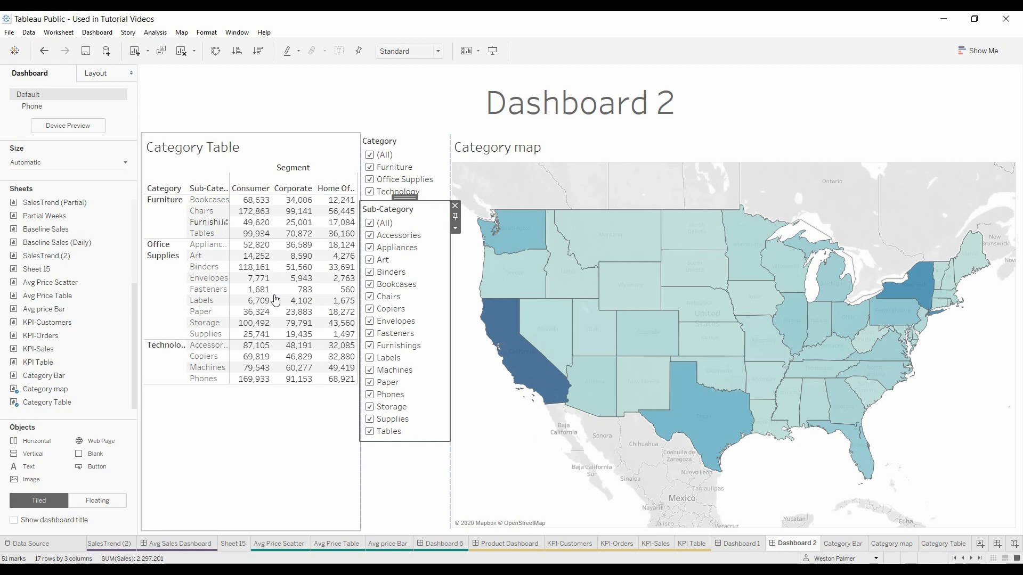
pyautogui.click(738, 543)
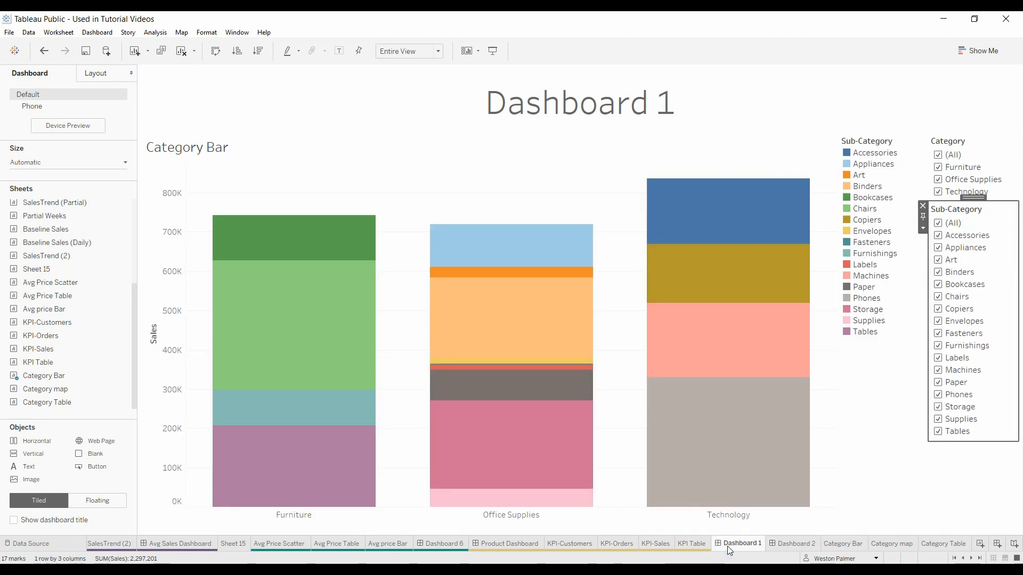
pyautogui.moveTo(260, 226)
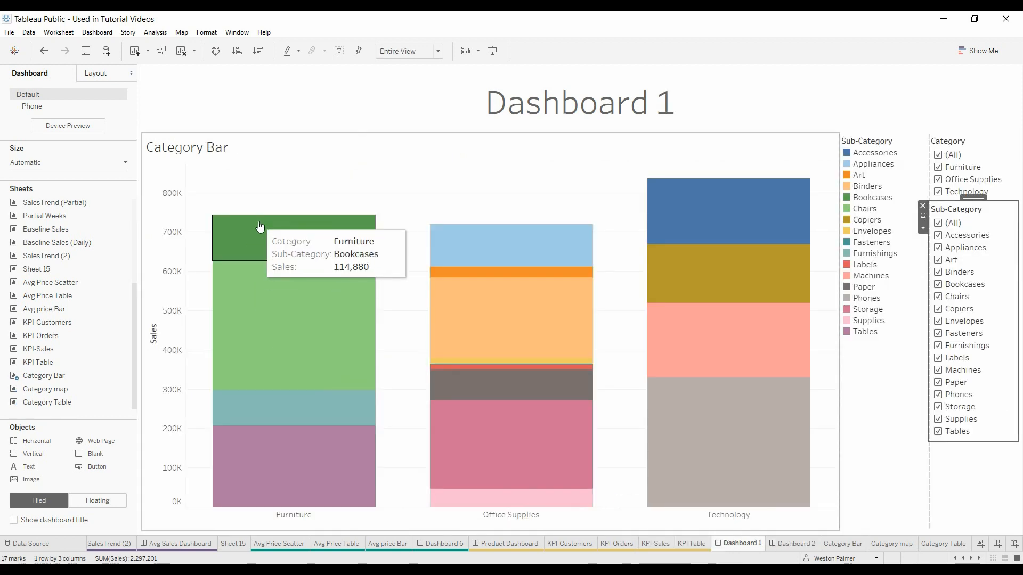